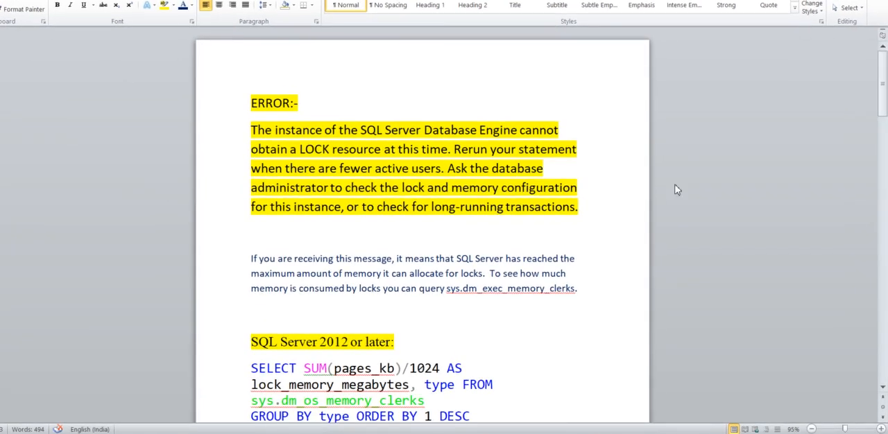
pyautogui.moveTo(714, 184)
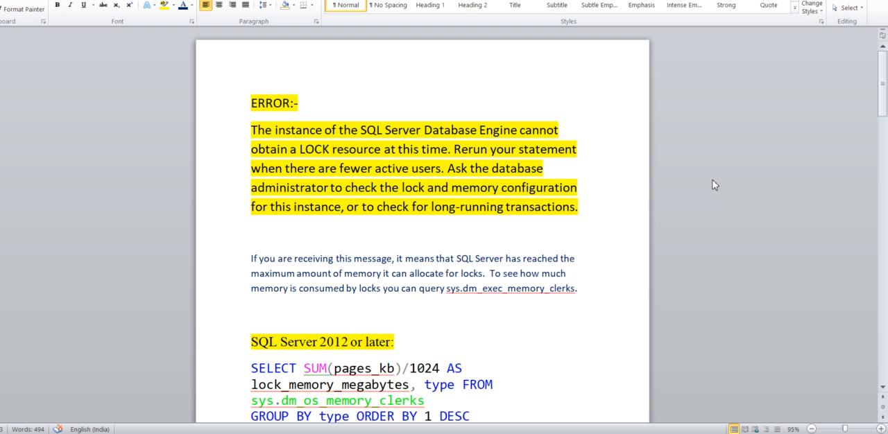
# - Scroll past the error message to the SQL Server 2012 memory-clerks query and its 4.2 GB output paragraph
pyautogui.click(254, 312)
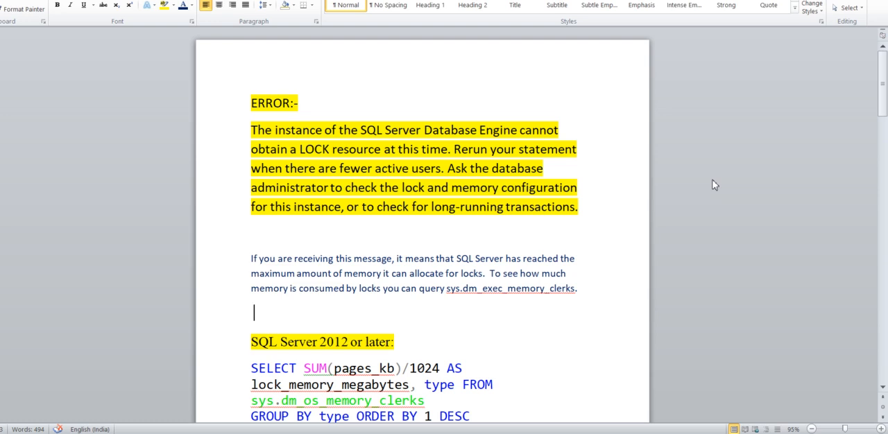
pyautogui.moveTo(710, 186)
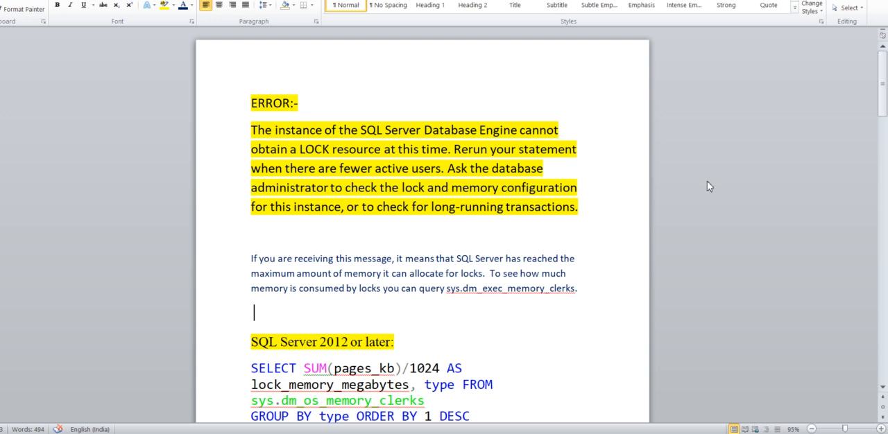
pyautogui.moveTo(586, 211)
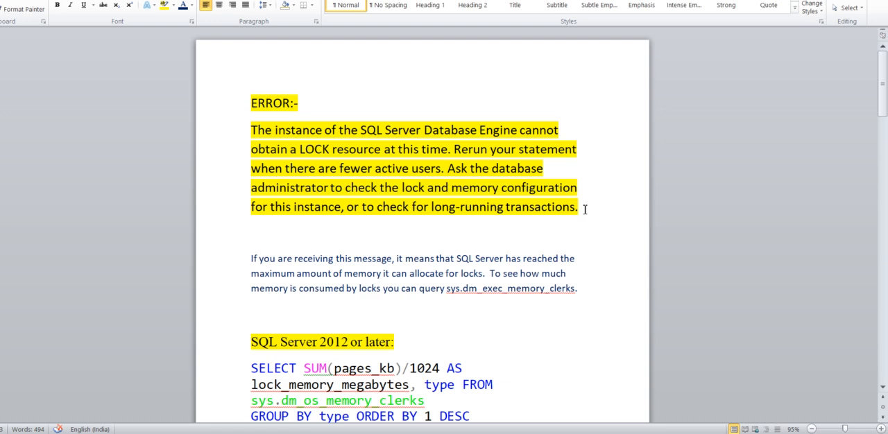
pyautogui.click(254, 312)
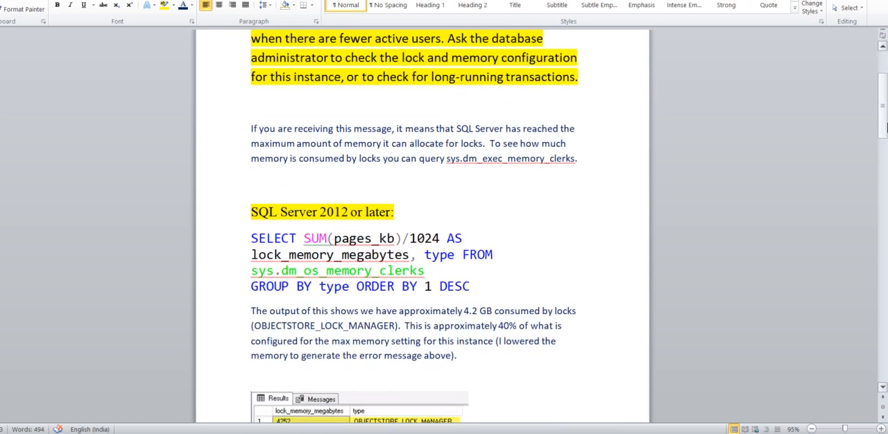
# - Scroll past the results grid onto page two with the queries for sessions holding the most locks
pyautogui.click(254, 183)
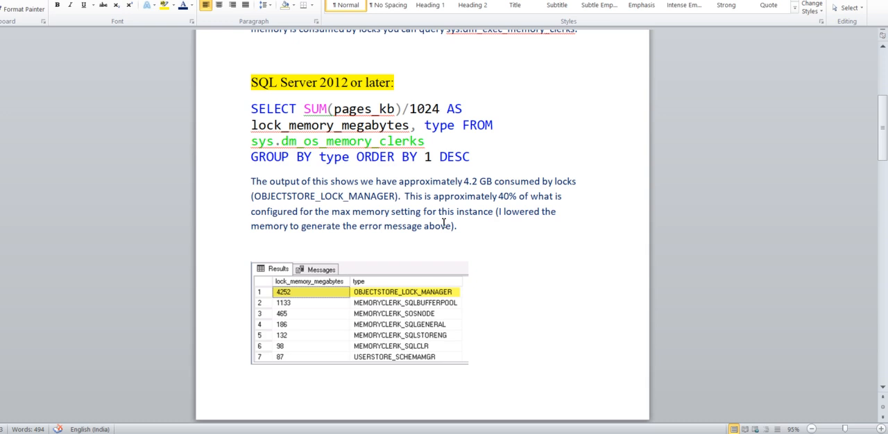
pyautogui.click(254, 53)
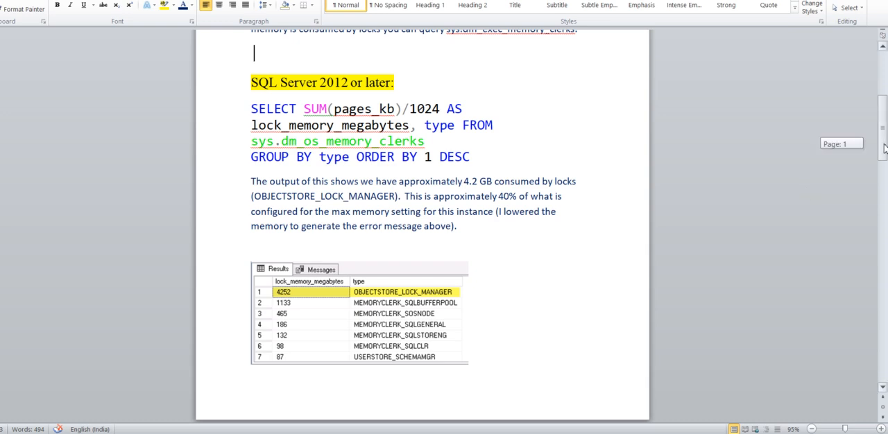
pyautogui.scroll(-3)
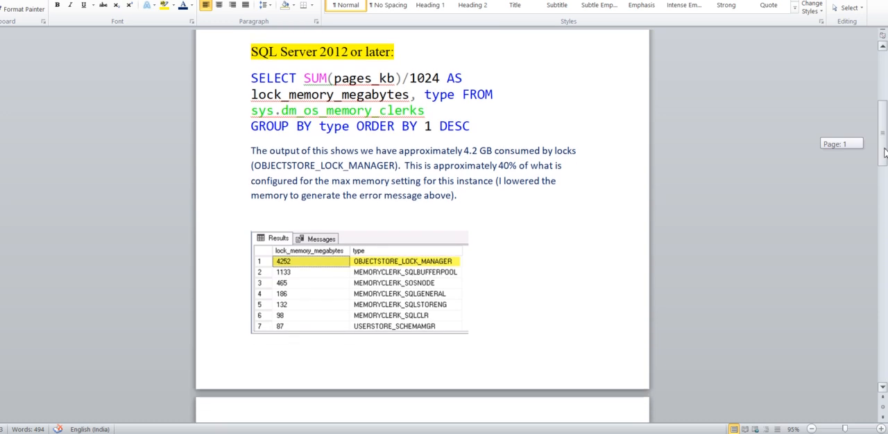
pyautogui.scroll(-3)
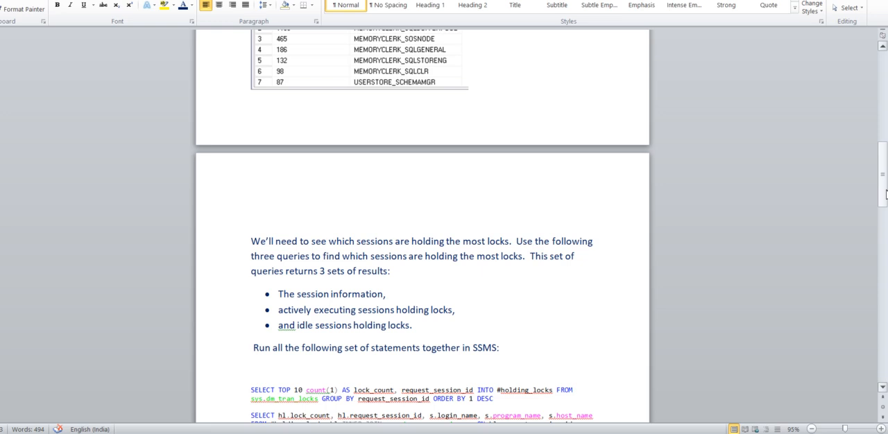
# - Scroll through the three SSMS queries to the results screenshot and bullets naming session 78
pyautogui.scroll(-3)
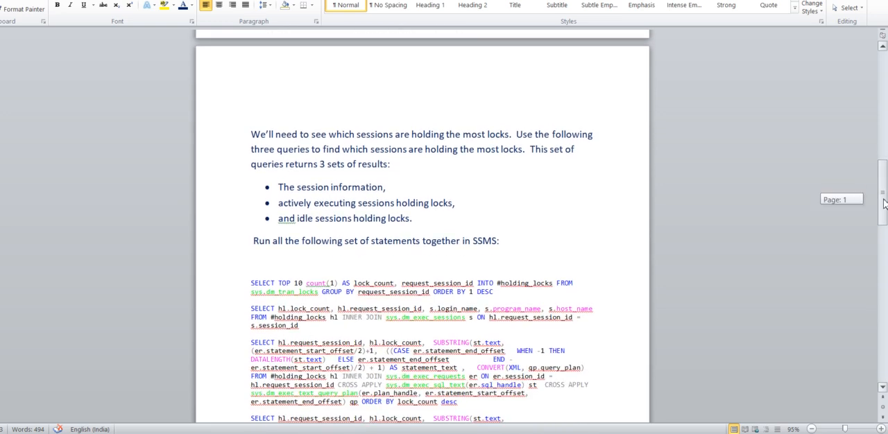
pyautogui.scroll(-3)
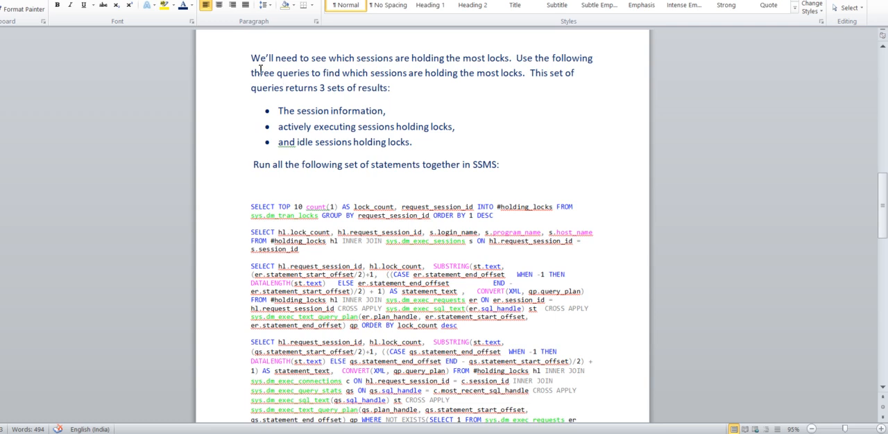
pyautogui.moveTo(410, 99)
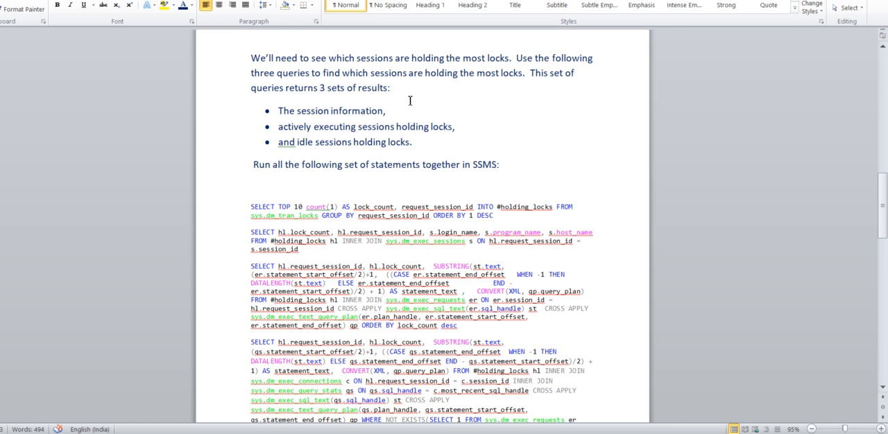
pyautogui.moveTo(302, 127)
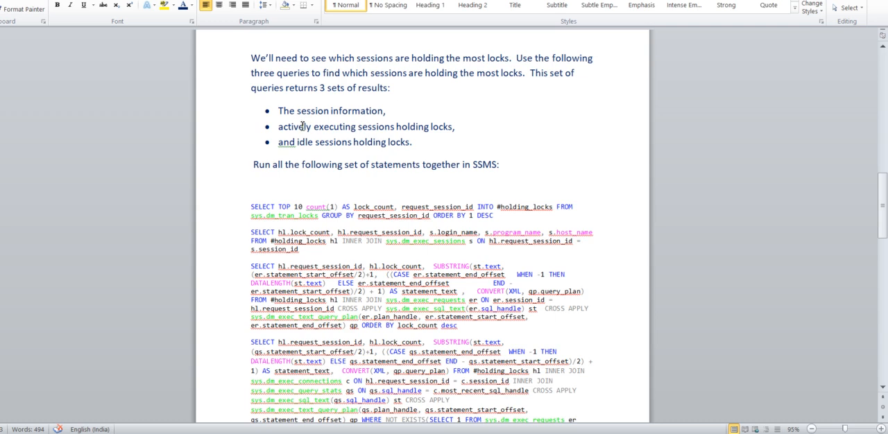
pyautogui.moveTo(333, 136)
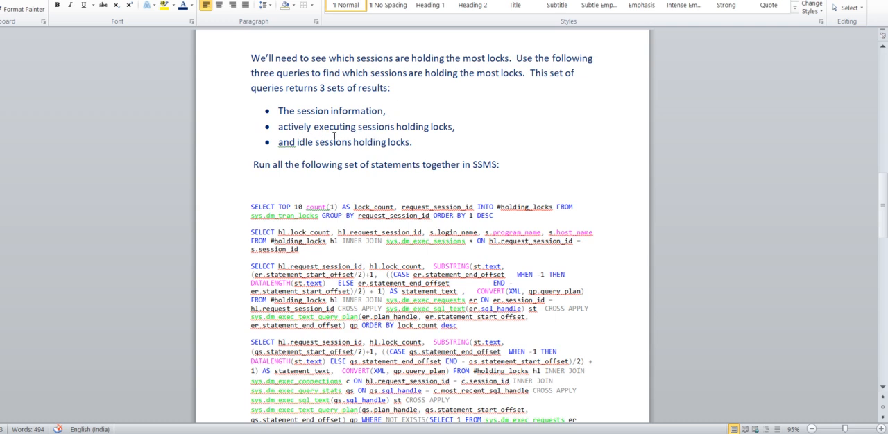
pyautogui.moveTo(438, 133)
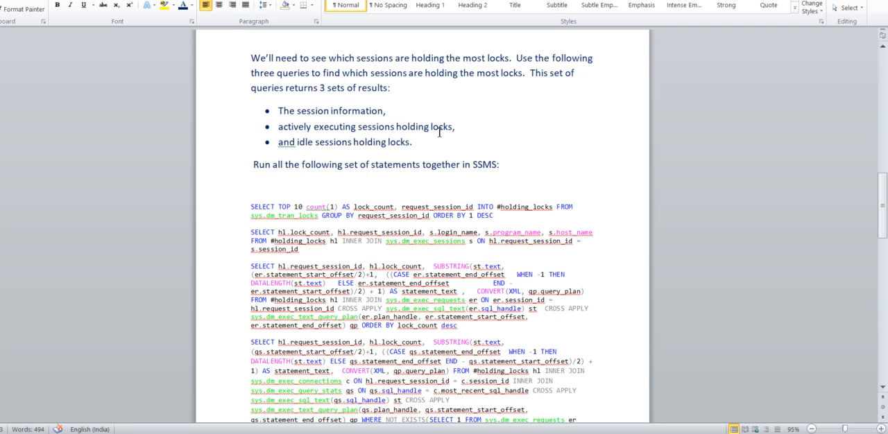
pyautogui.moveTo(397, 151)
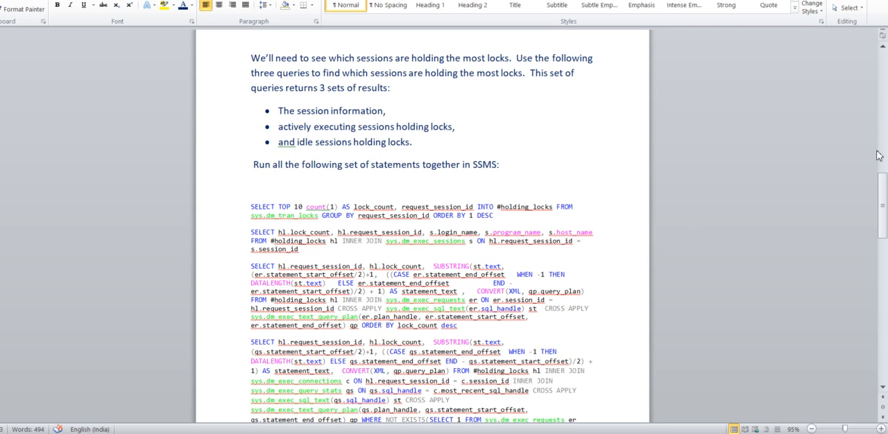
pyautogui.scroll(-3)
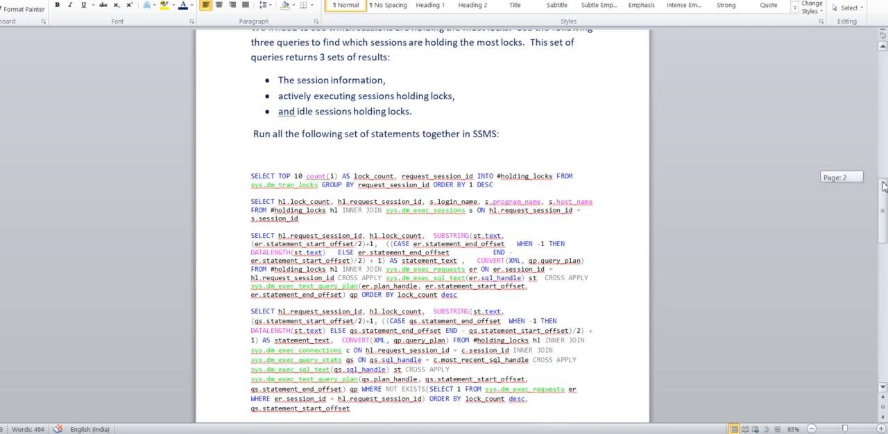
pyautogui.scroll(-3)
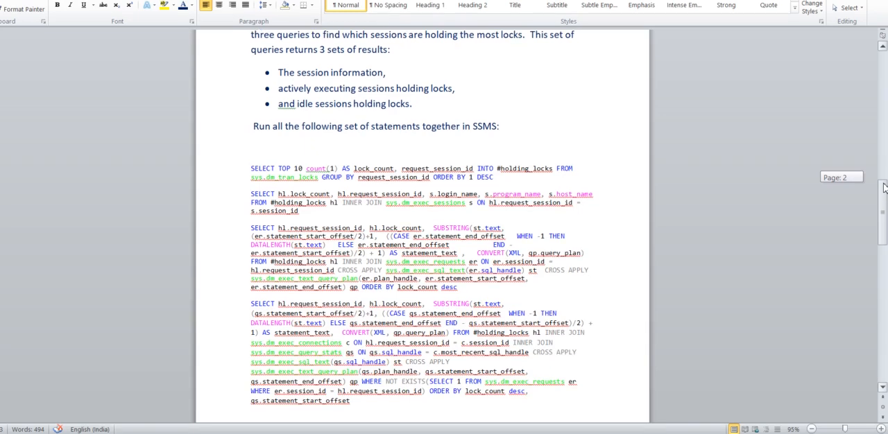
pyautogui.scroll(-3)
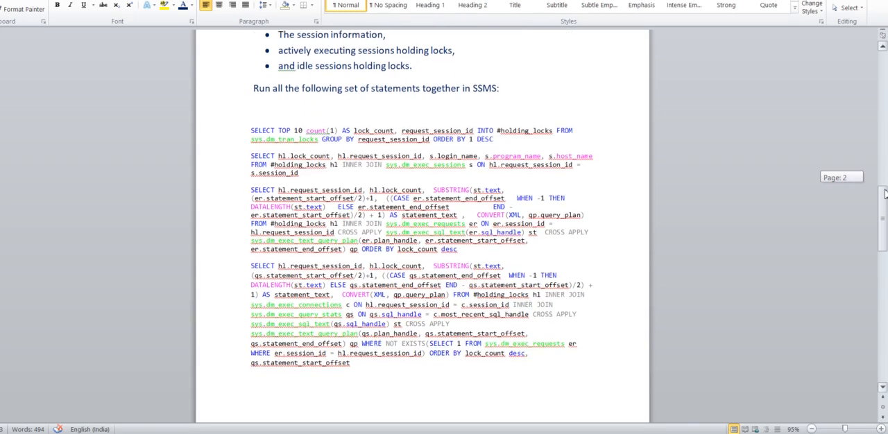
pyautogui.scroll(-3)
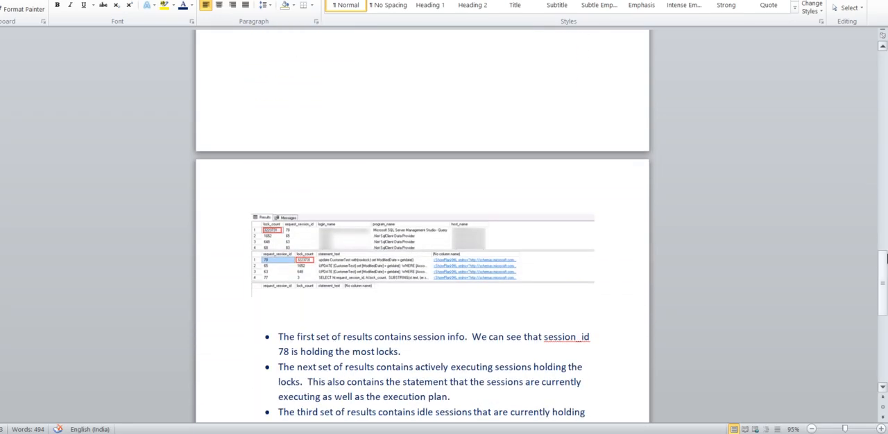
# - Scroll back to the fourth SELECT query that finds idle sessions still holding locks
pyautogui.scroll(-3)
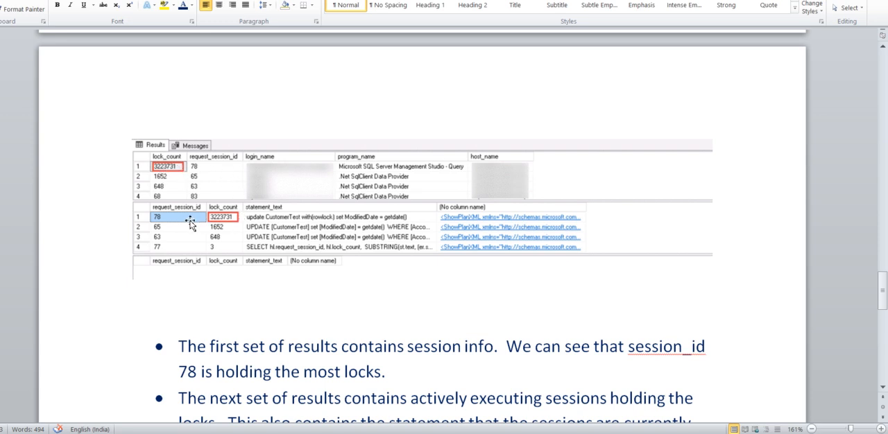
pyautogui.moveTo(197, 169)
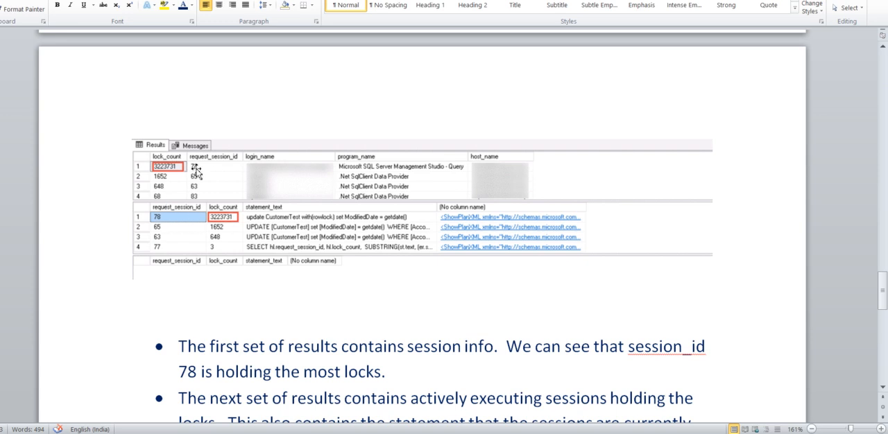
pyautogui.moveTo(214, 172)
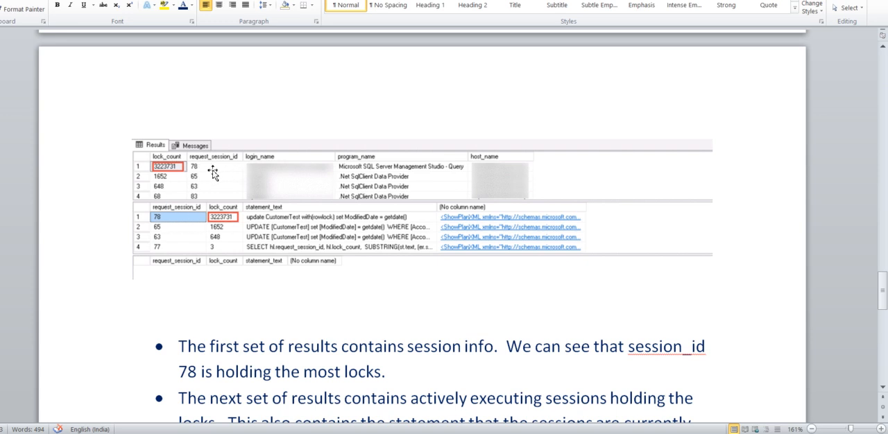
pyautogui.moveTo(247, 228)
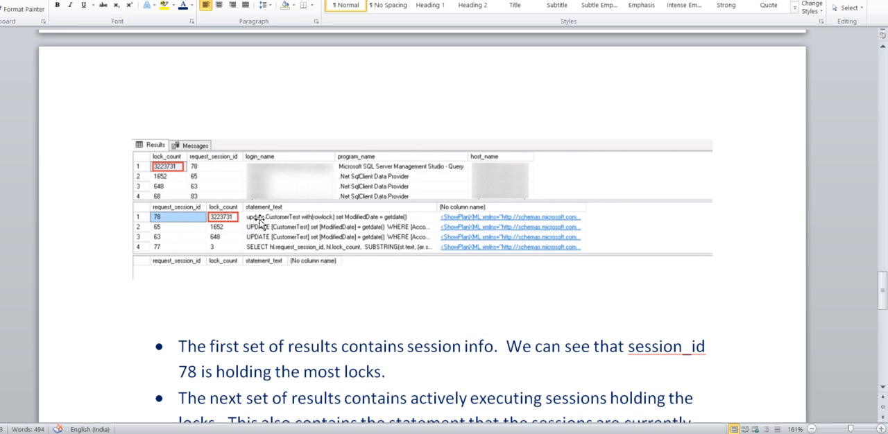
pyautogui.moveTo(374, 228)
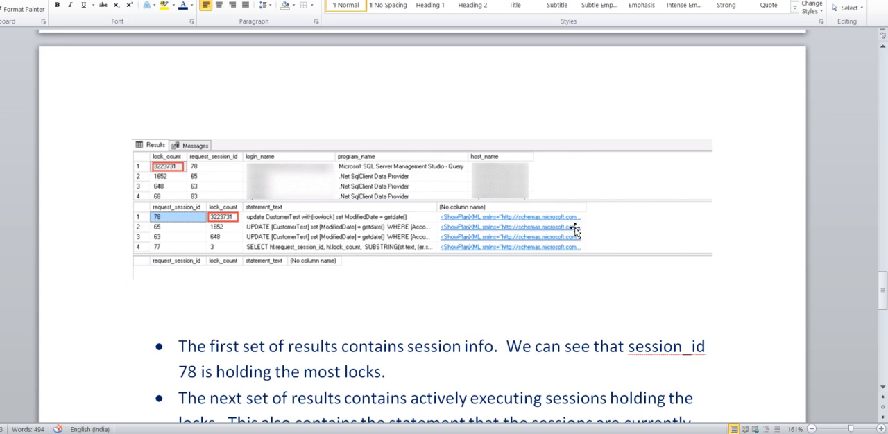
pyautogui.scroll(-3)
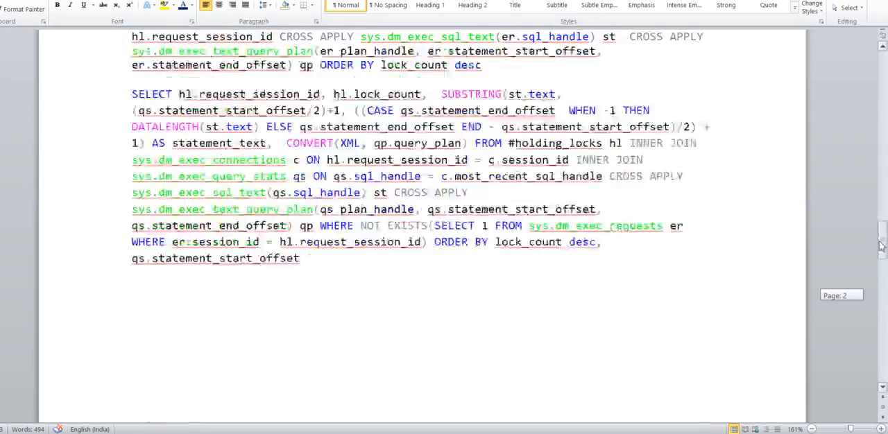
# - Scroll to the result-set bullets and the highlighted rowlock UPDATE on CustomerTest culprit sentence
pyautogui.scroll(-3)
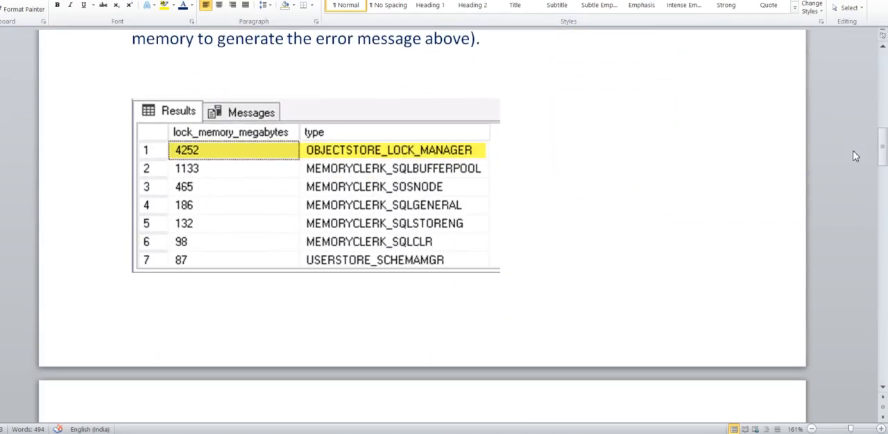
pyautogui.moveTo(321, 169)
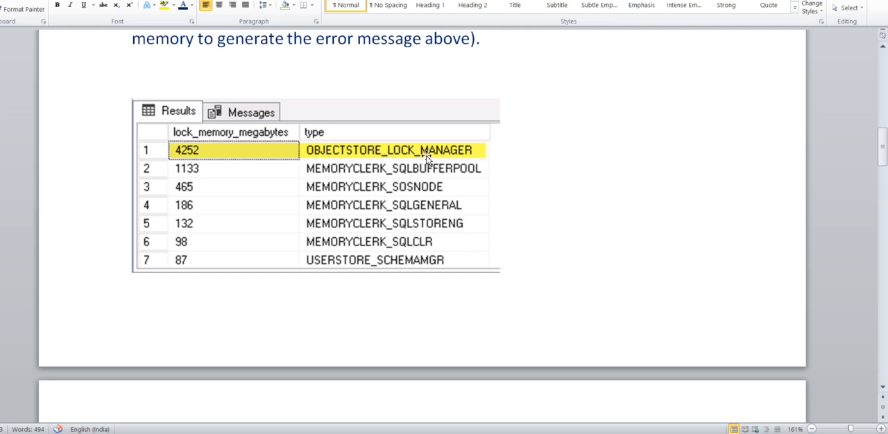
pyautogui.moveTo(330, 172)
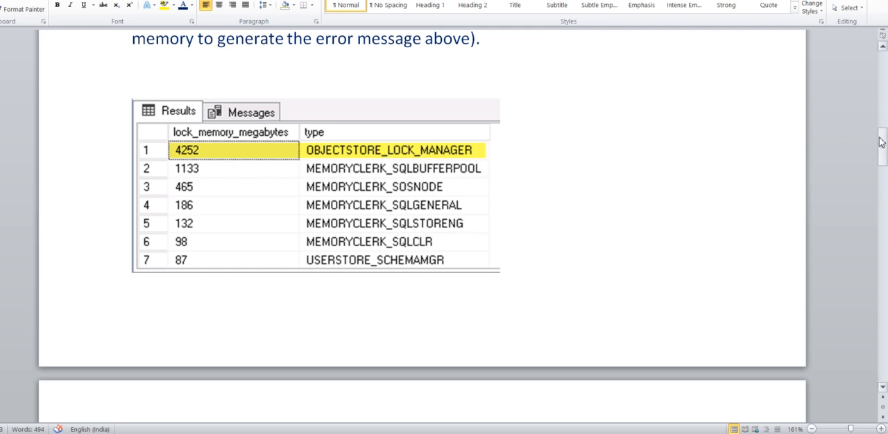
pyautogui.scroll(-3)
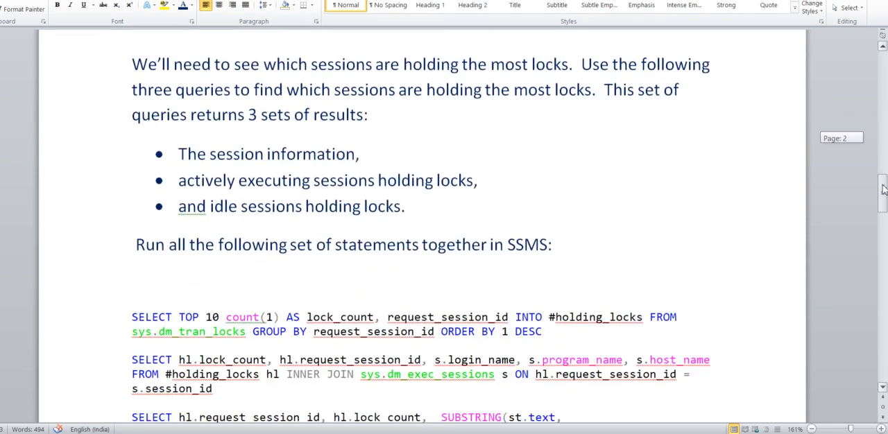
pyautogui.scroll(-3)
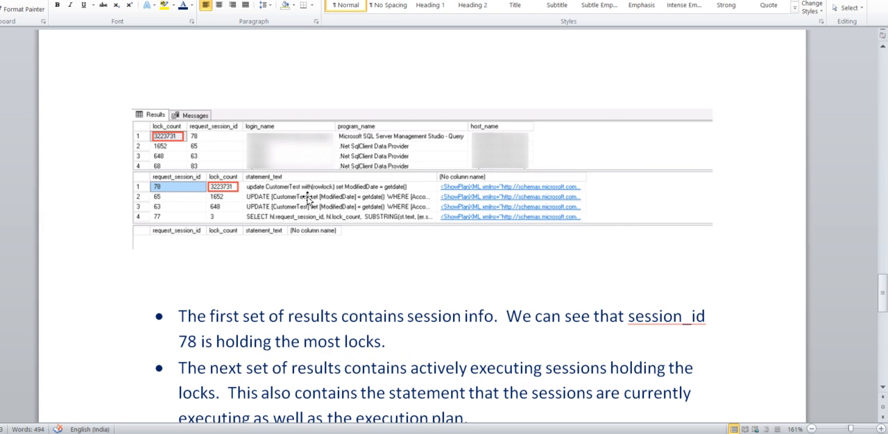
pyautogui.moveTo(429, 193)
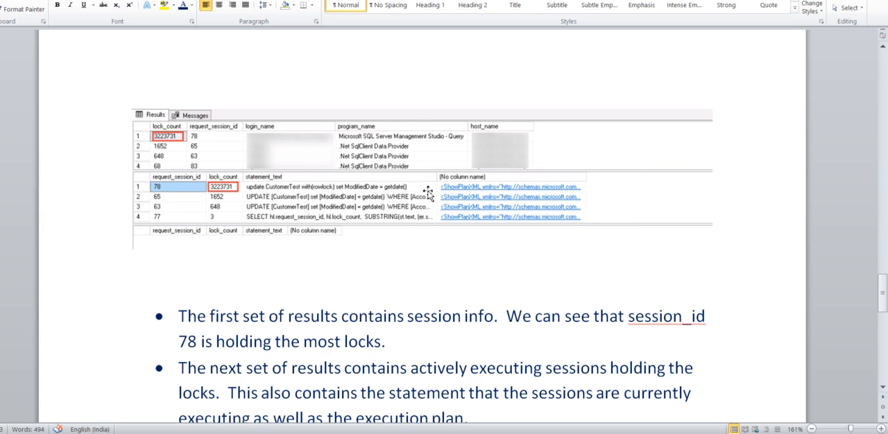
pyautogui.moveTo(519, 192)
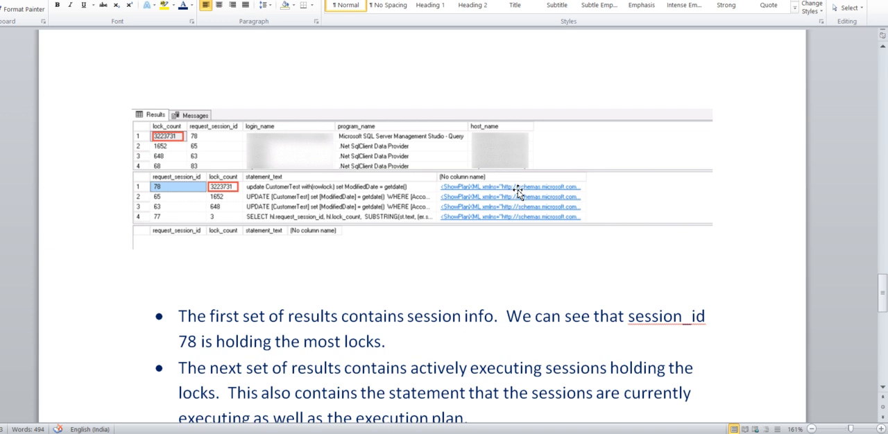
pyautogui.moveTo(710, 214)
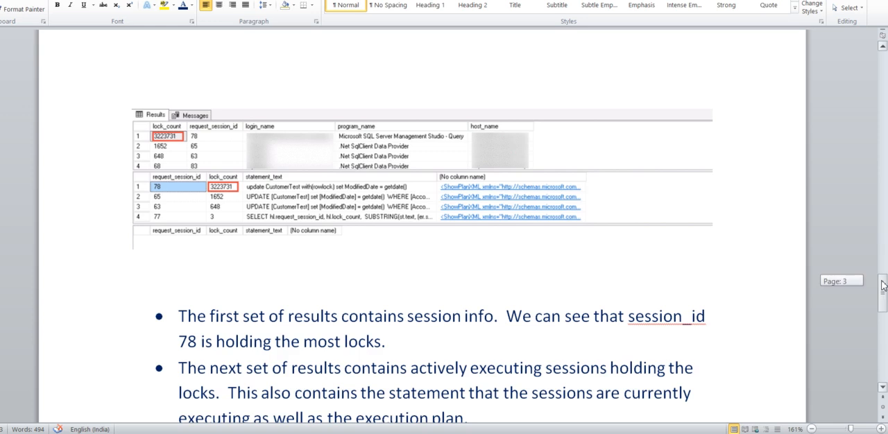
pyautogui.scroll(-3)
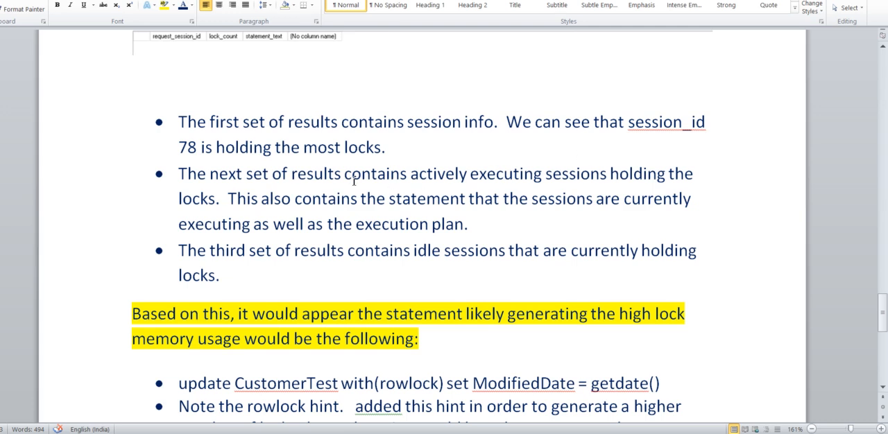
pyautogui.moveTo(396, 151)
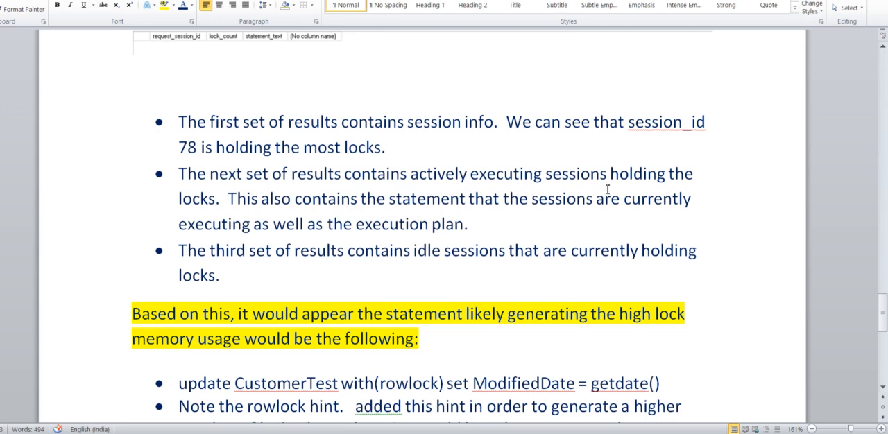
pyautogui.moveTo(505, 215)
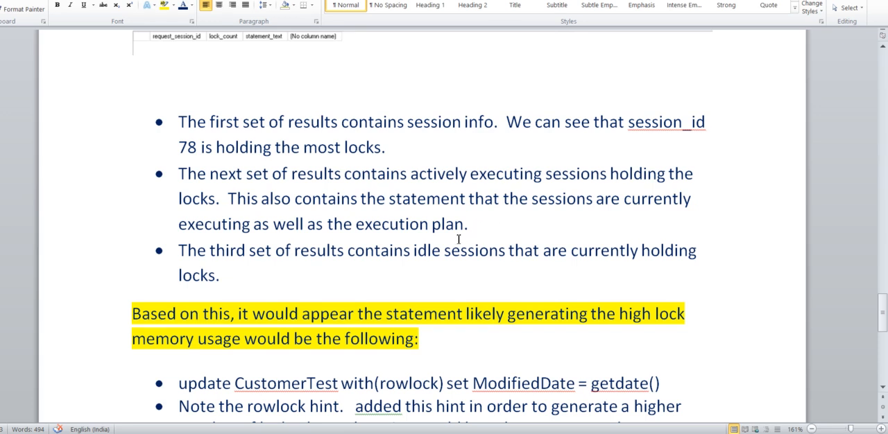
pyautogui.moveTo(869, 305)
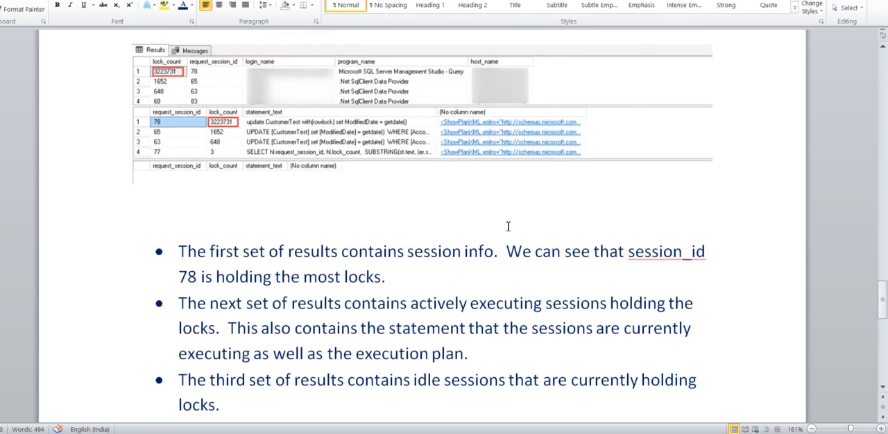
pyautogui.moveTo(284, 197)
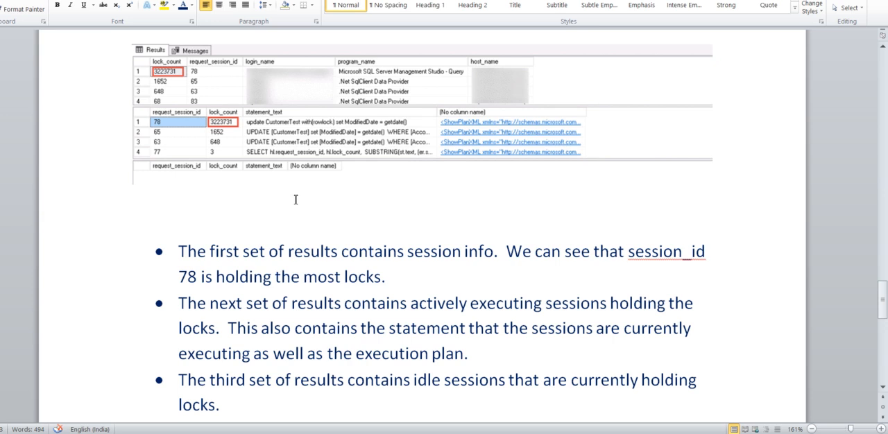
pyautogui.moveTo(172, 187)
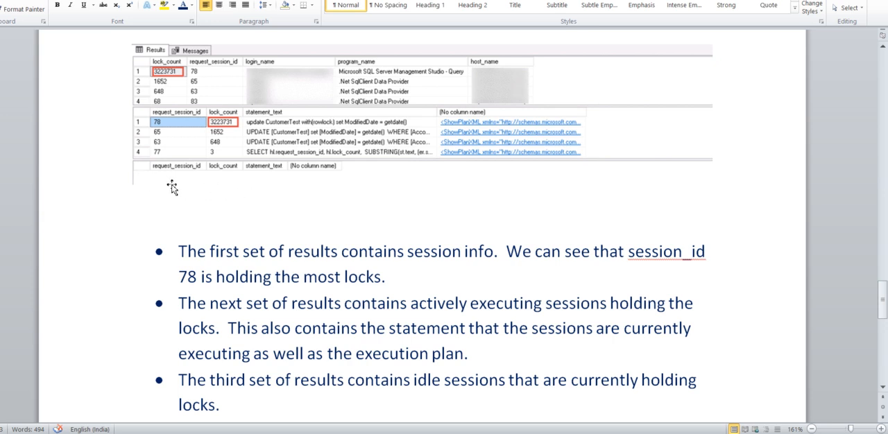
pyautogui.moveTo(169, 187)
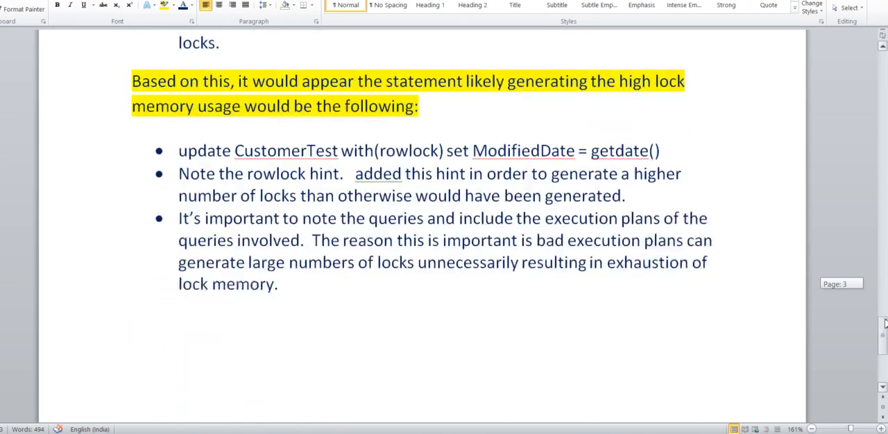
# - Scroll toward page 1 where the highlighted ERROR heading and lock resource message appear
pyautogui.scroll(-3)
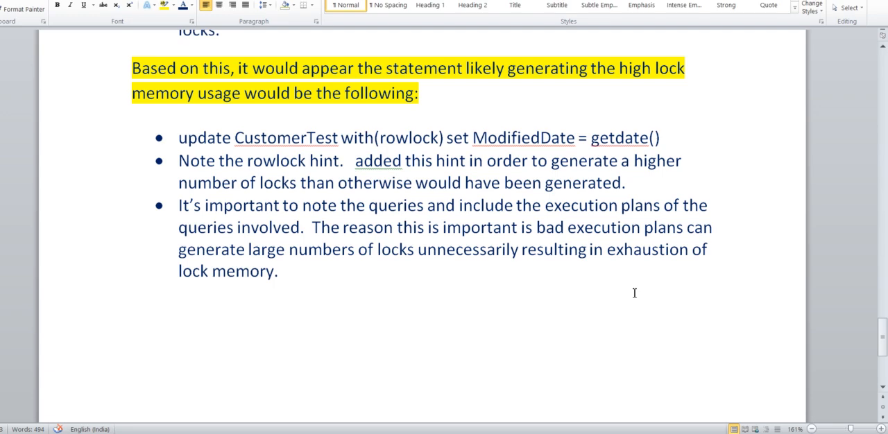
pyautogui.moveTo(846, 329)
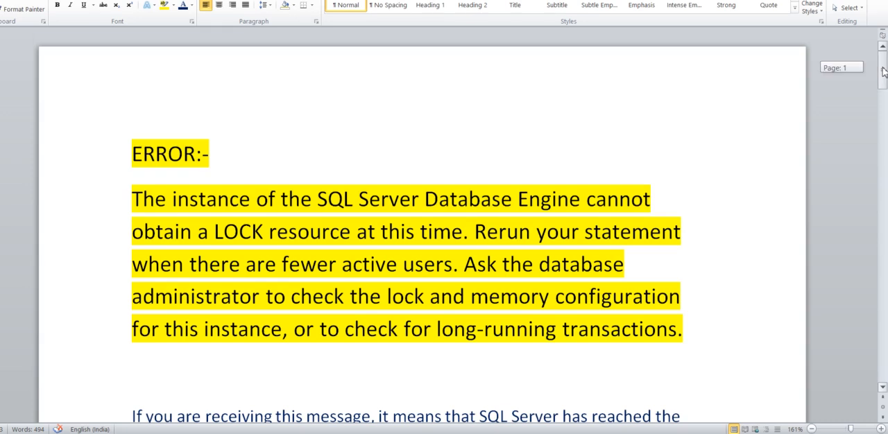
# - Scroll from page 1 down to the #holding_locks SELECT statements for sessions holding most locks
pyautogui.scroll(-3)
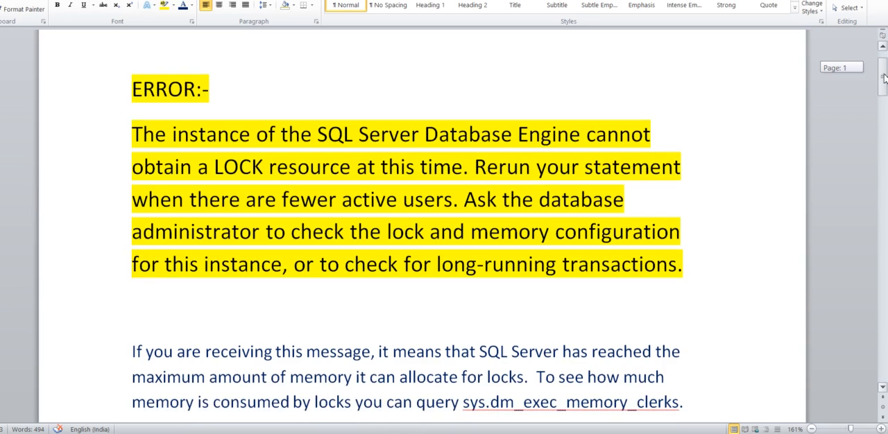
pyautogui.scroll(-3)
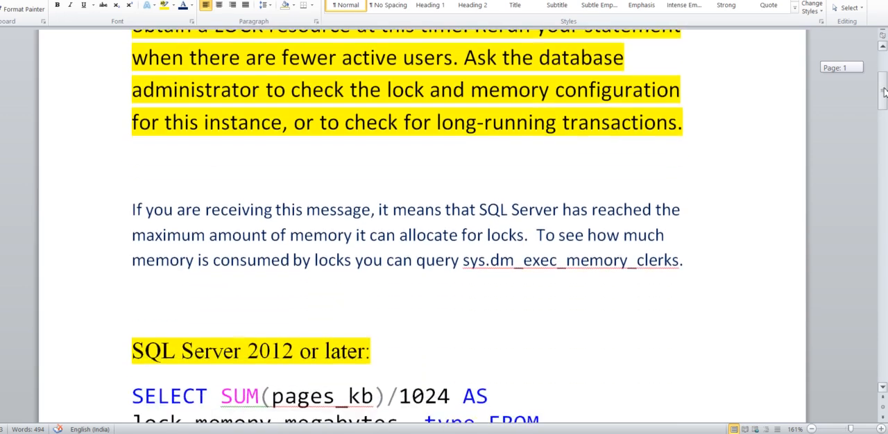
pyautogui.scroll(-3)
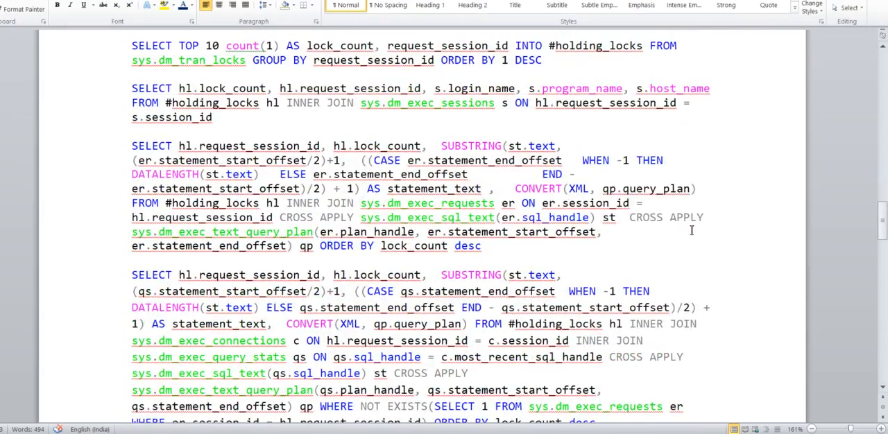
pyautogui.moveTo(73, 88)
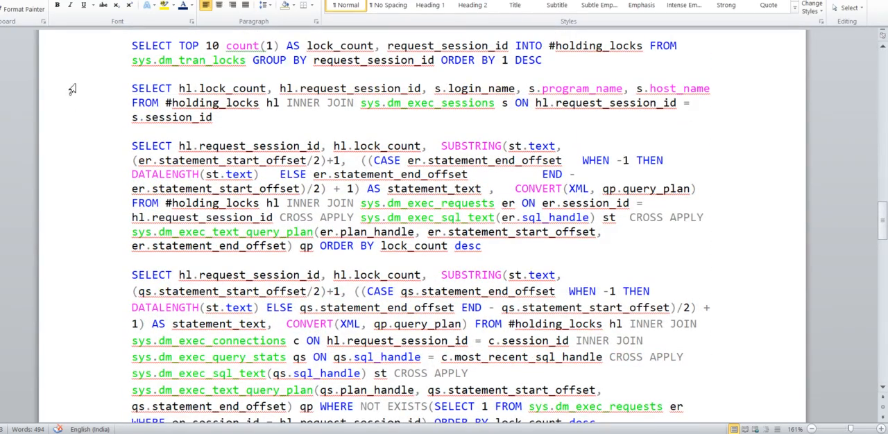